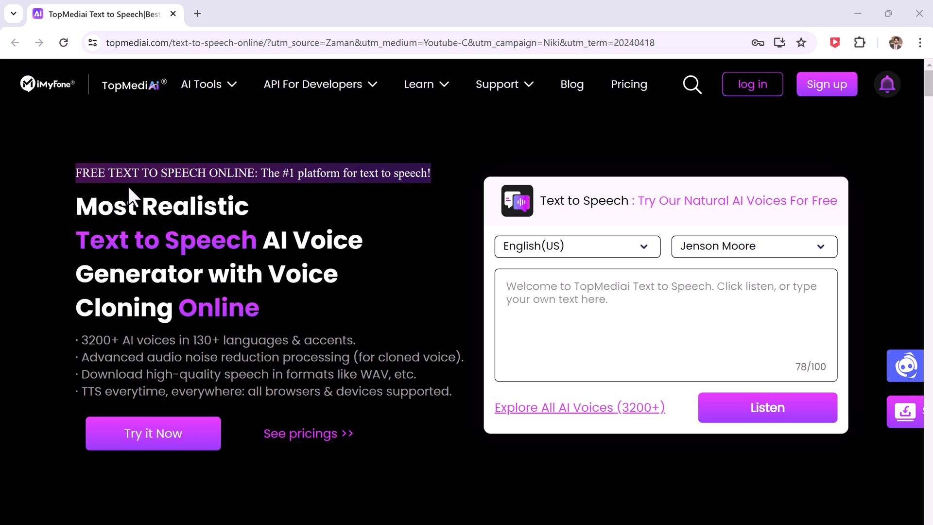
mouse_move(326, 225)
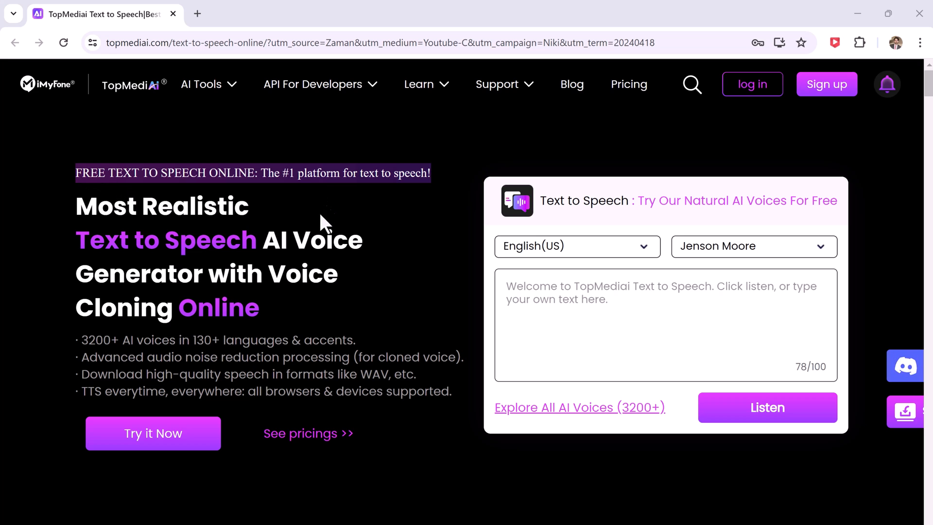
Step: Scroll down the TopMediai page to reach the online Text to Speech editor
scroll(down, 3)
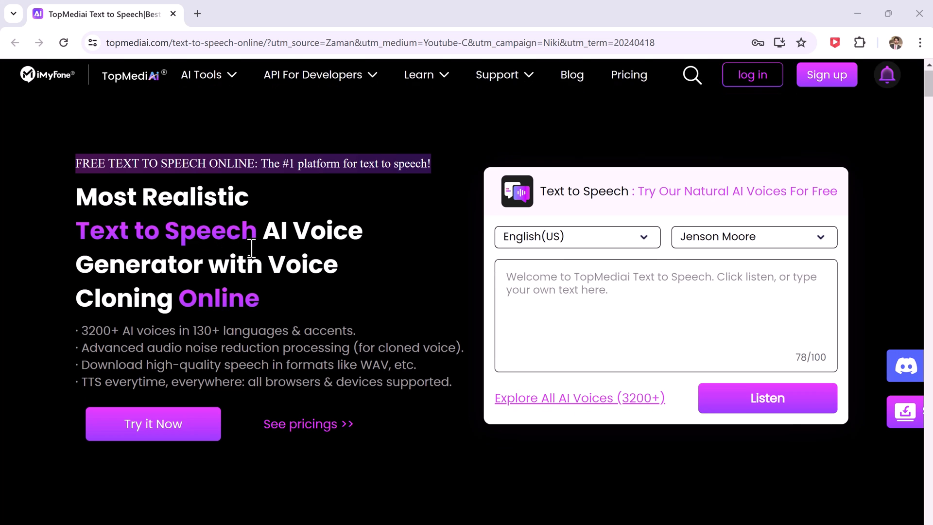
scroll(down, 3)
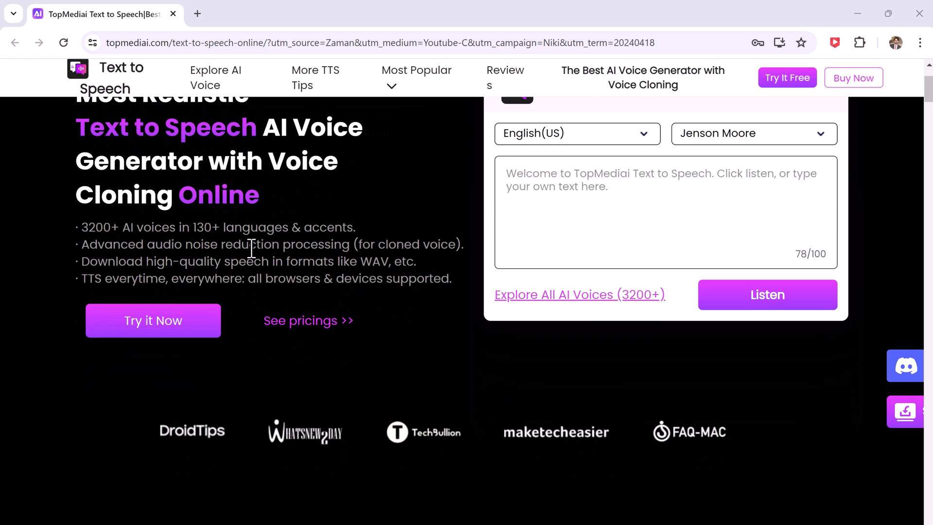
scroll(down, 3)
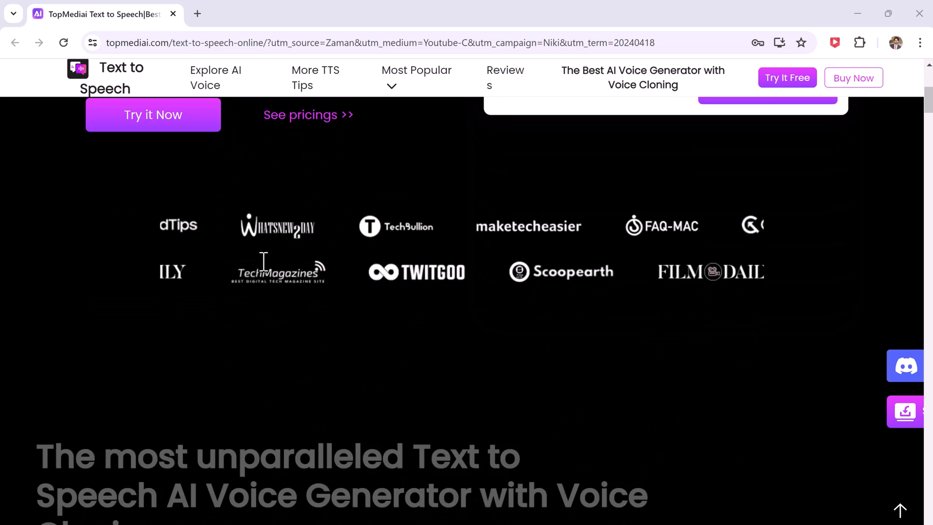
scroll(down, 3)
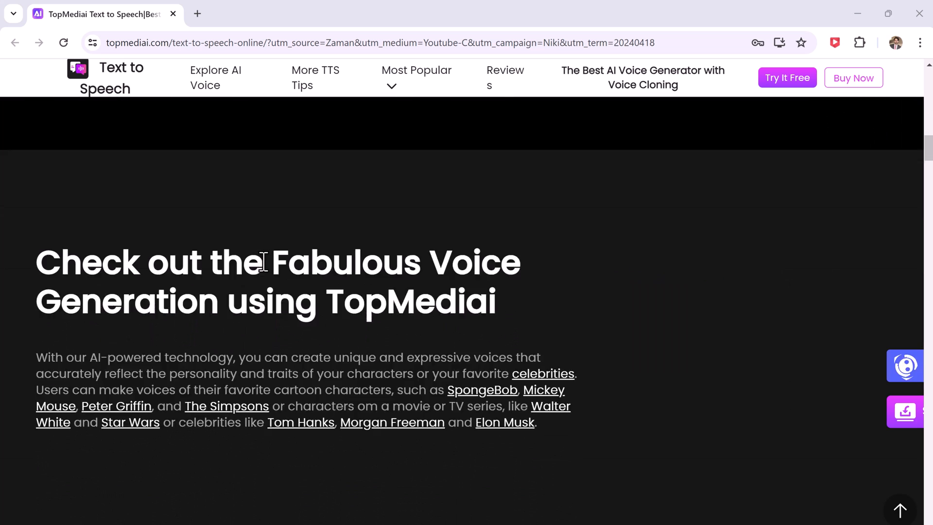
scroll(down, 3)
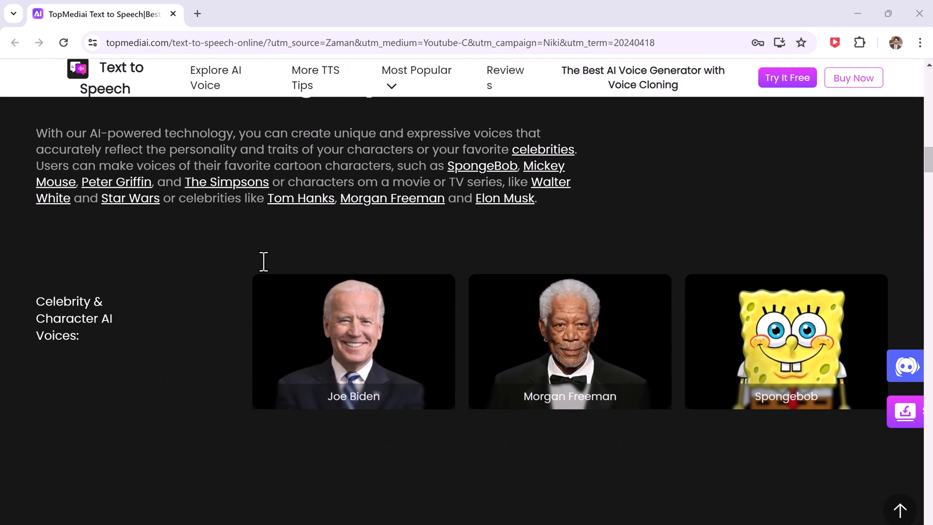
scroll(down, 3)
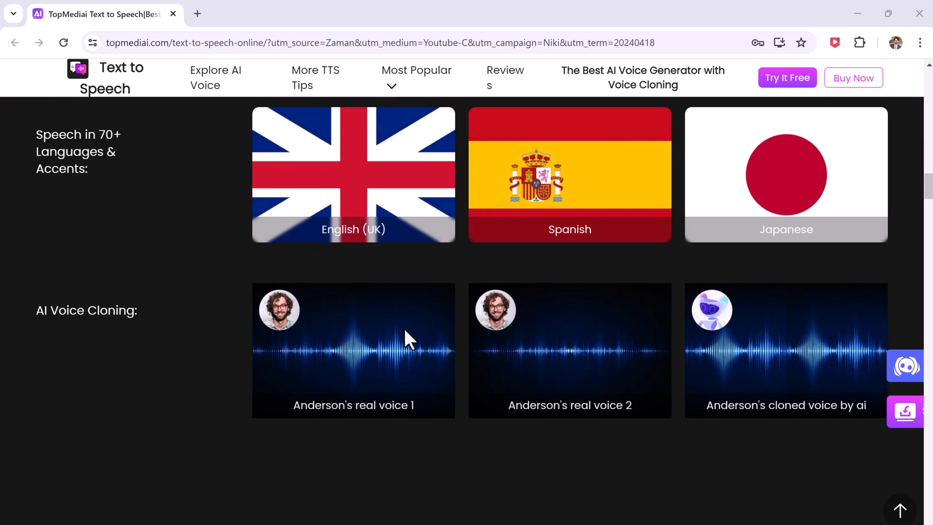
scroll(down, 3)
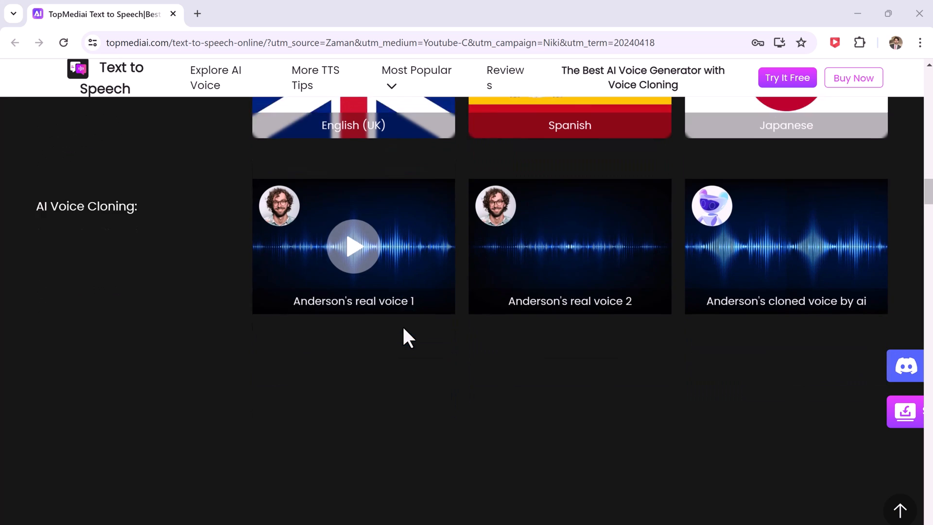
scroll(down, 3)
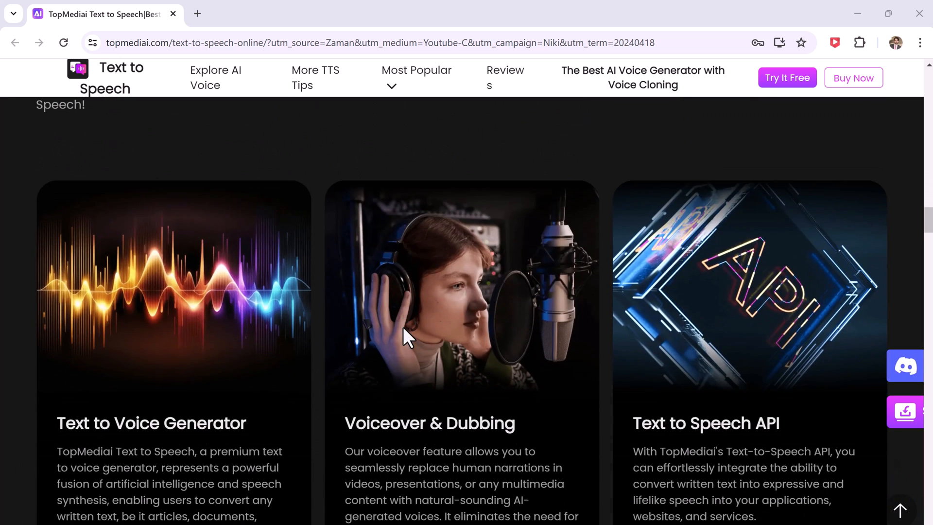
scroll(down, 3)
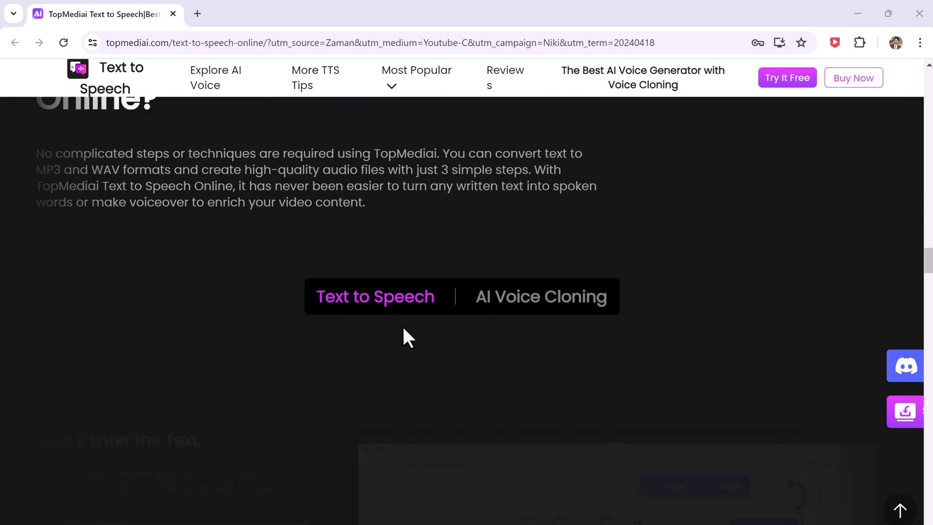
scroll(down, 3)
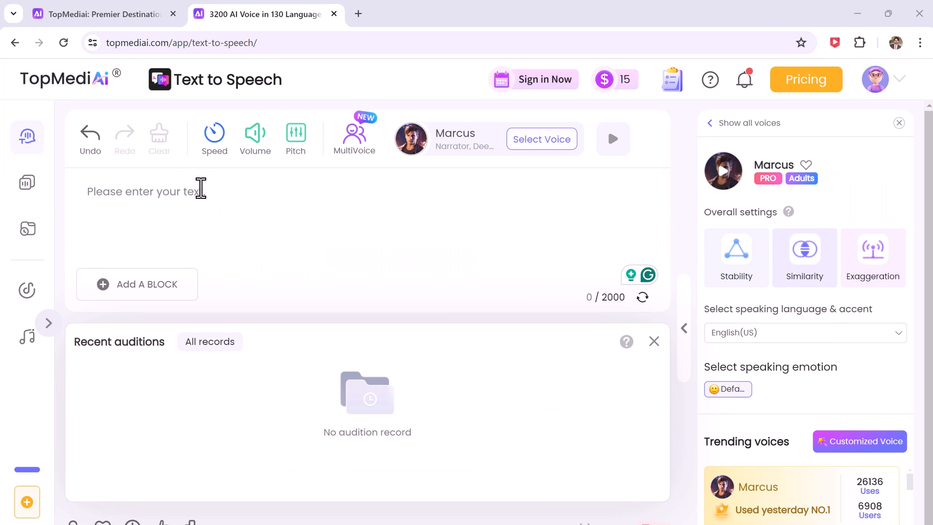
mouse_move(89, 137)
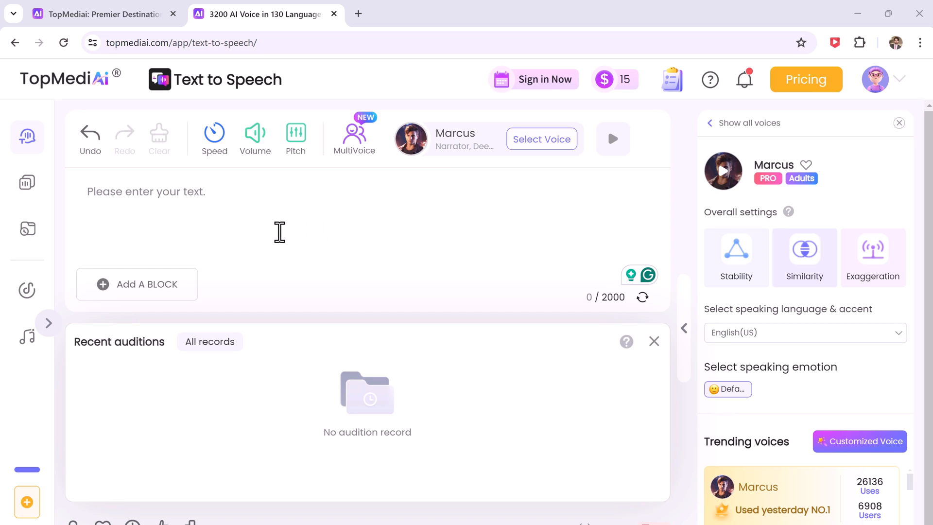
mouse_move(459, 210)
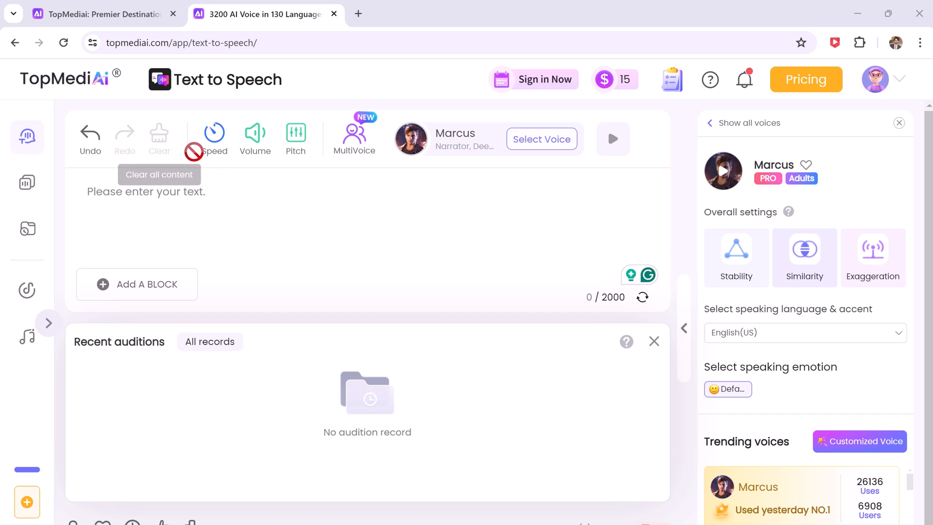
mouse_move(255, 137)
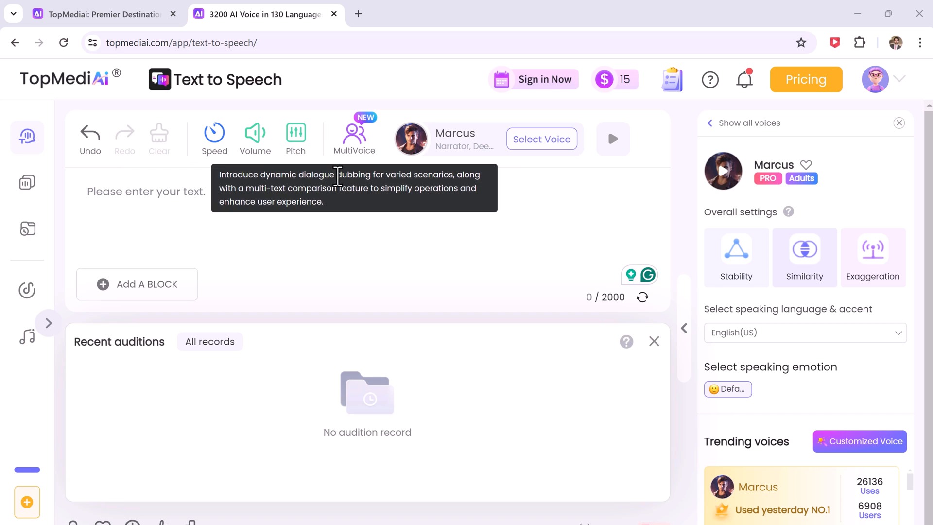
mouse_move(256, 247)
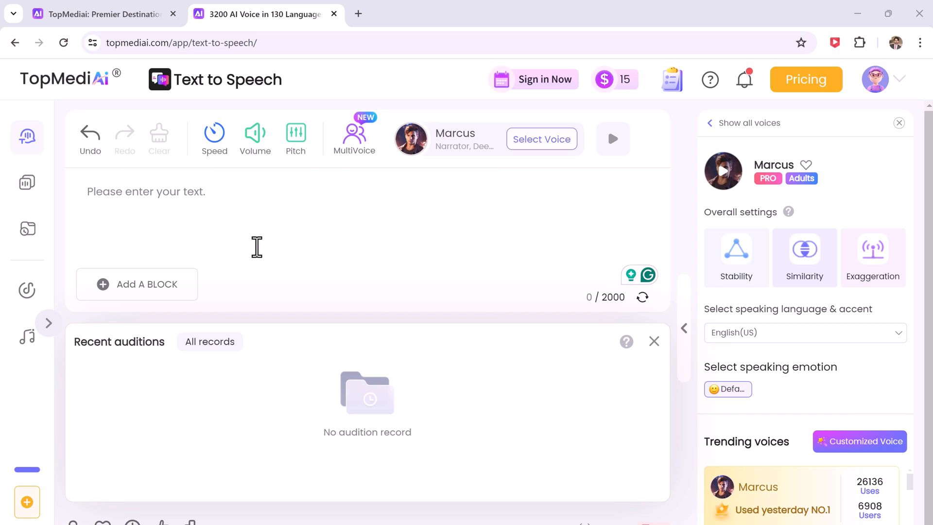
mouse_move(6, 154)
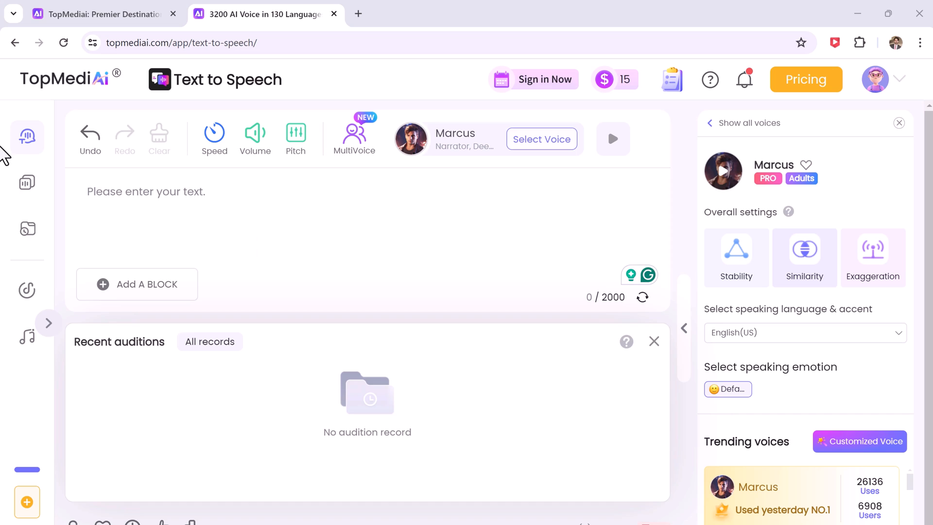
mouse_move(27, 137)
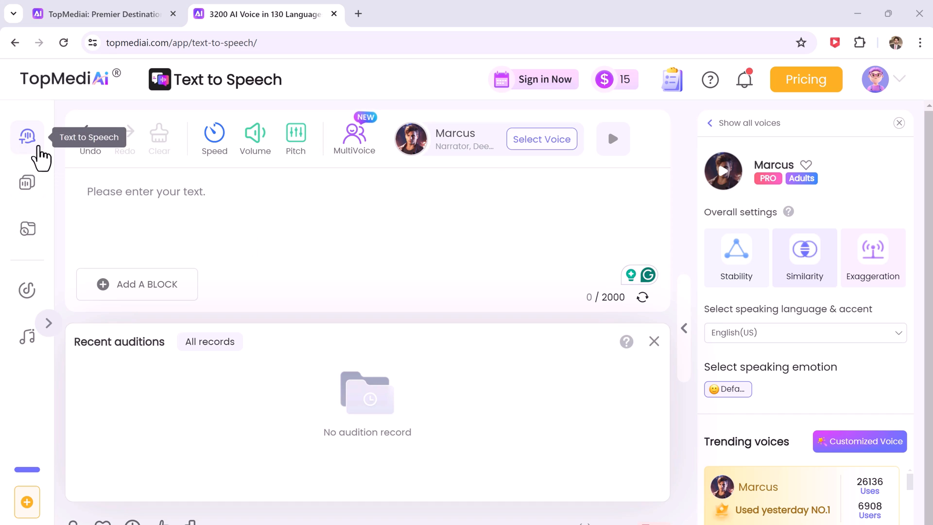
mouse_move(27, 183)
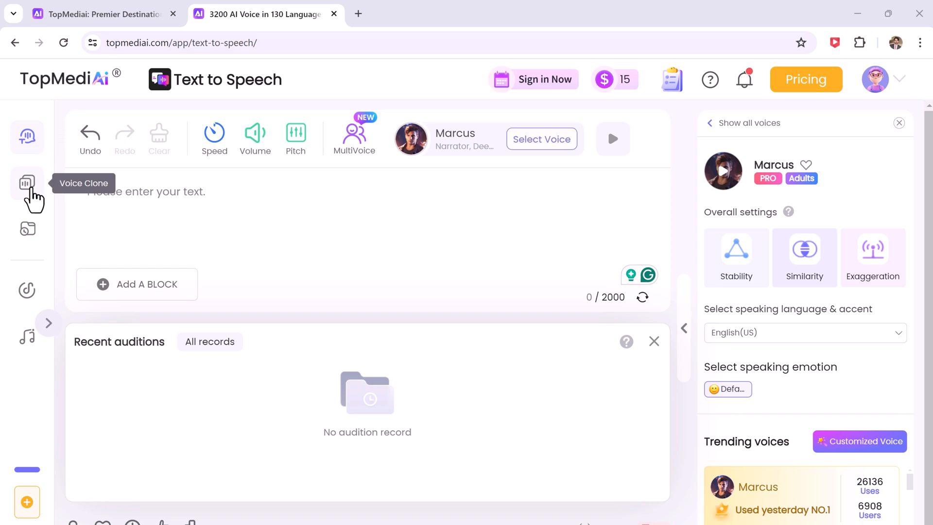
click(26, 183)
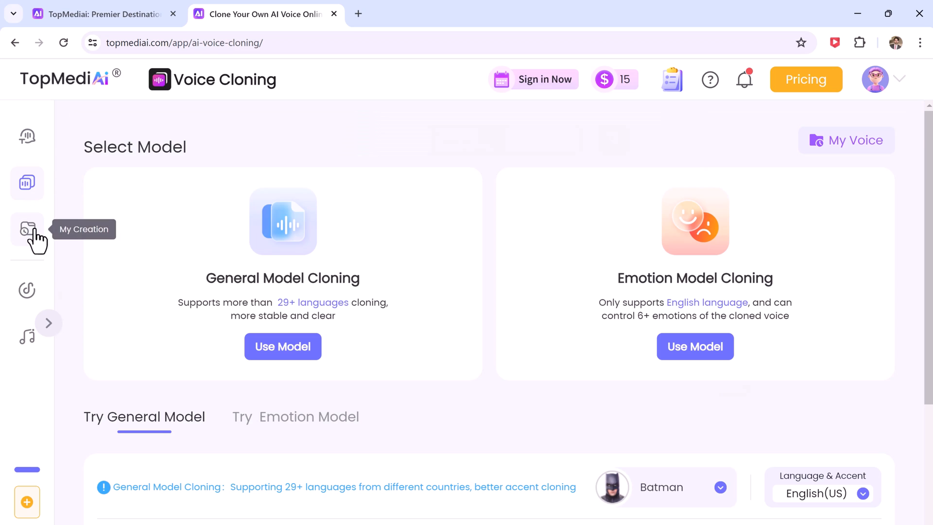
click(26, 136)
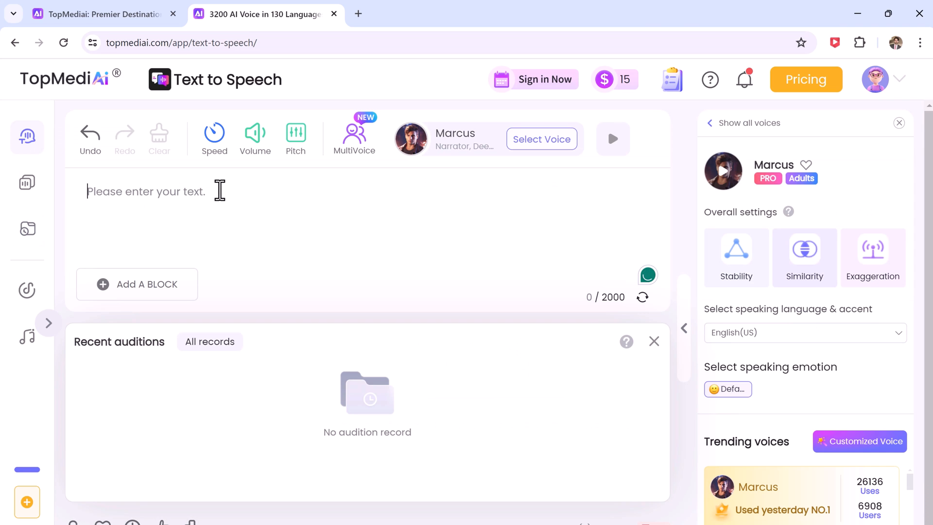
mouse_move(499, 148)
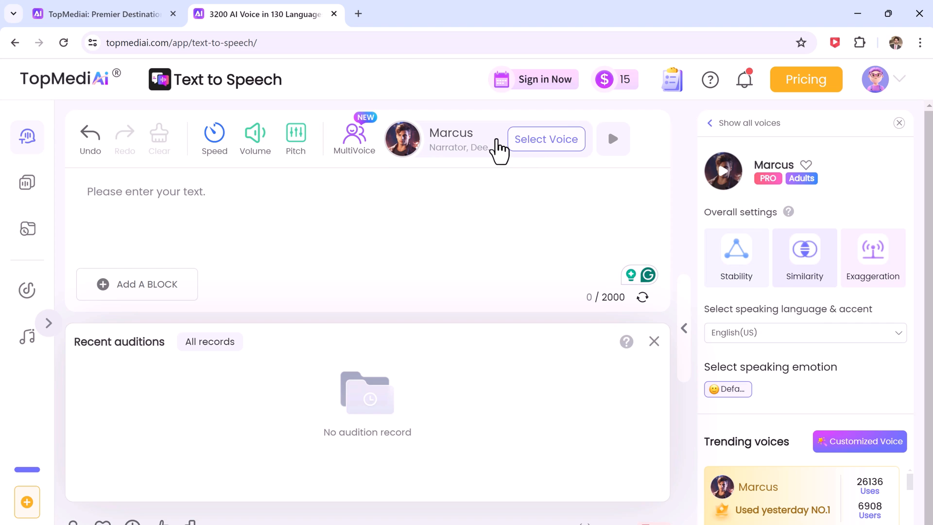
Step: Browse the YouTubers and Animation voices and the language list to find Brian
click(544, 138)
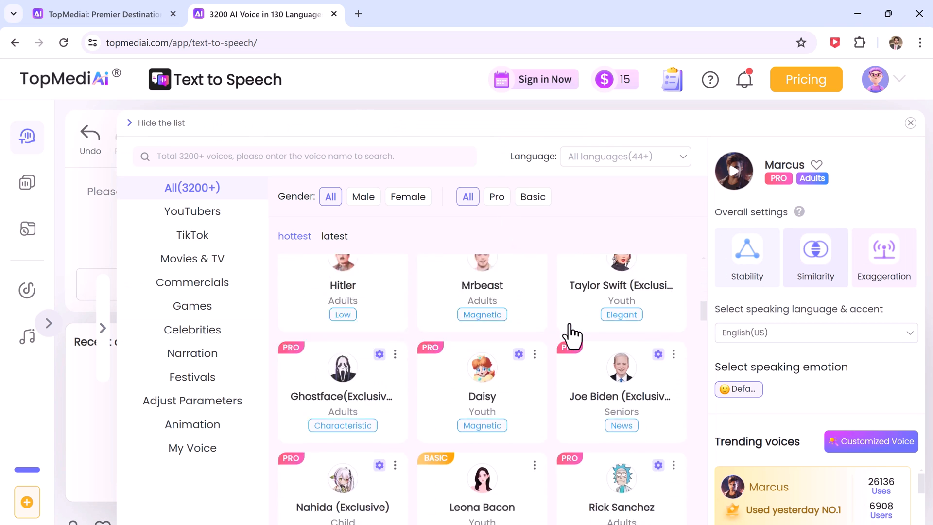
scroll(down, 3)
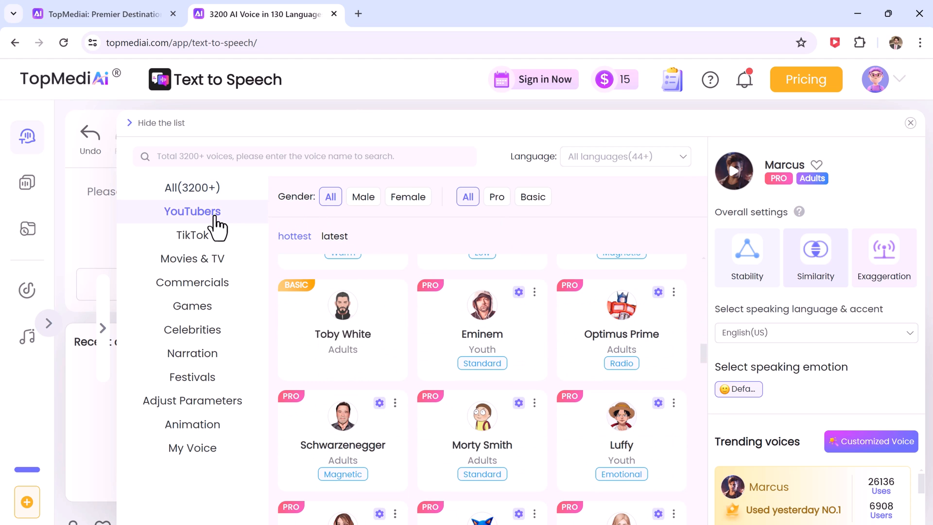
click(192, 234)
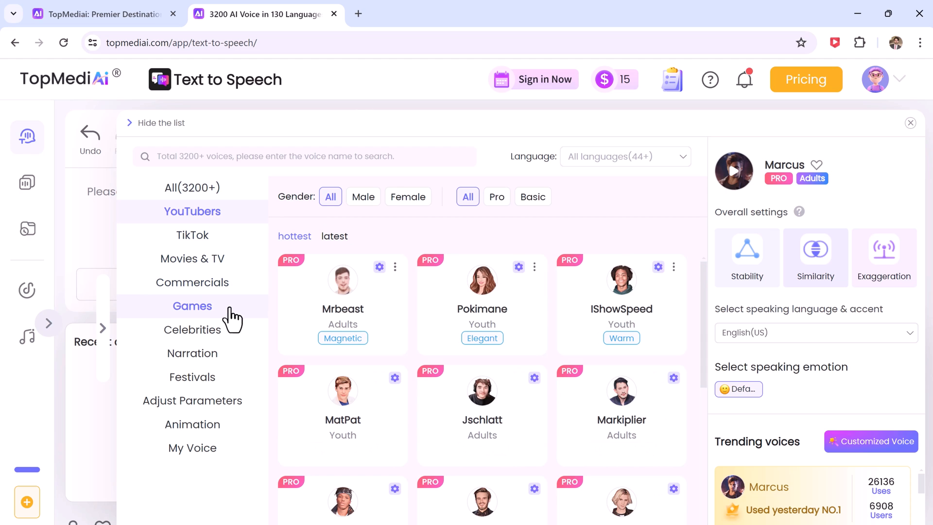
mouse_move(192, 400)
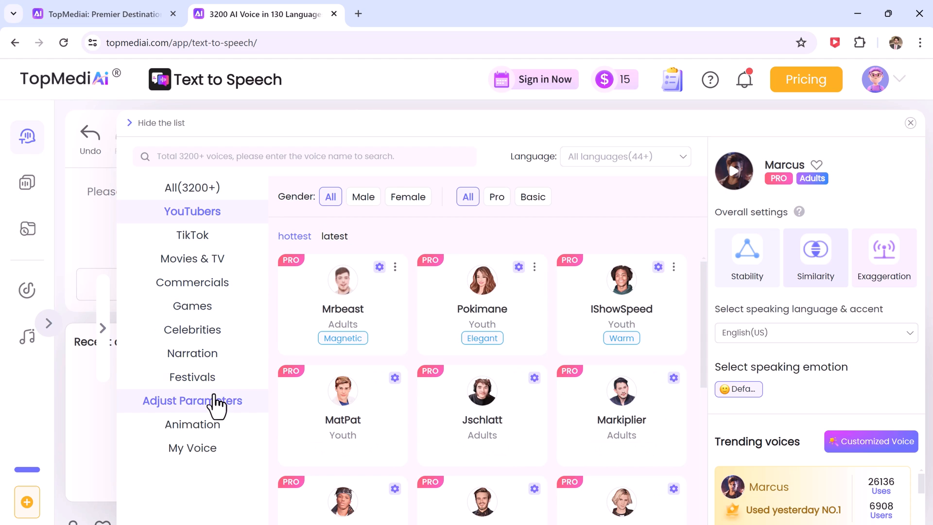
click(193, 424)
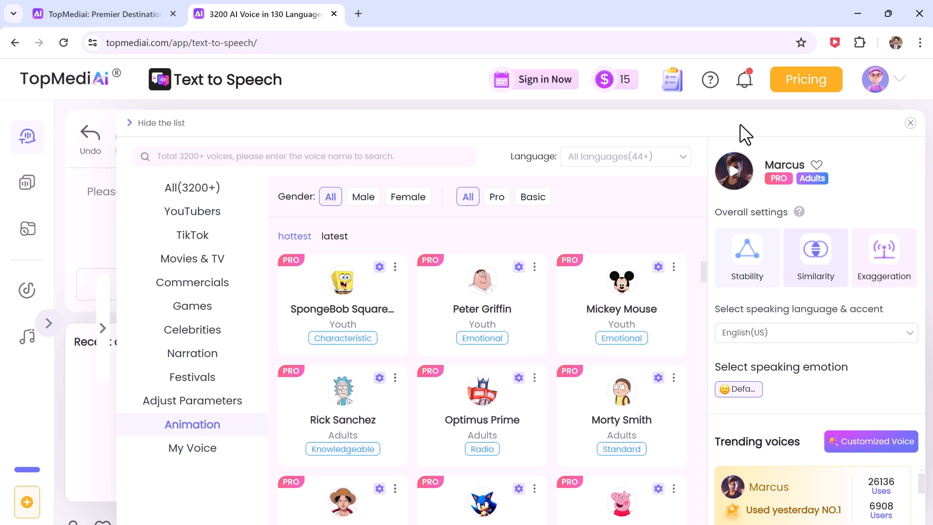
click(815, 332)
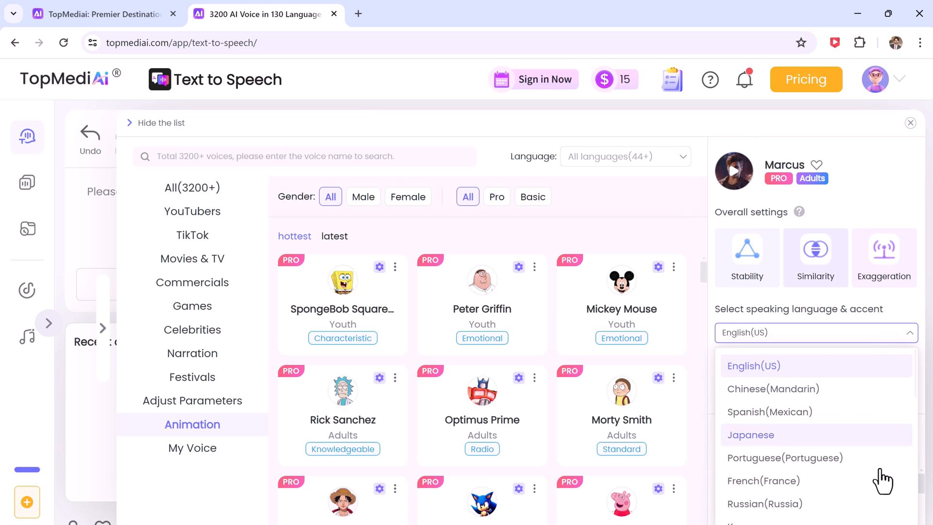
scroll(down, 3)
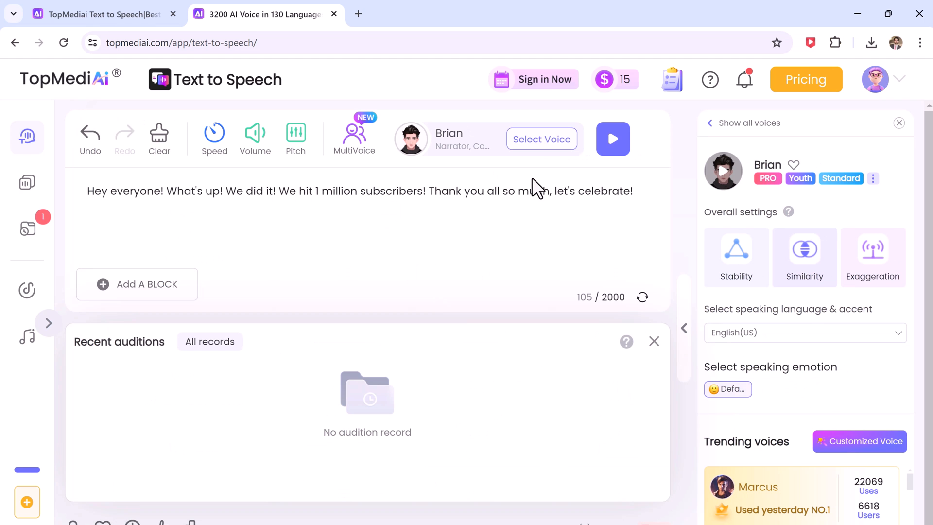
Step: Generate Brian auditions of the script and play the newest 7-second clip
click(613, 138)
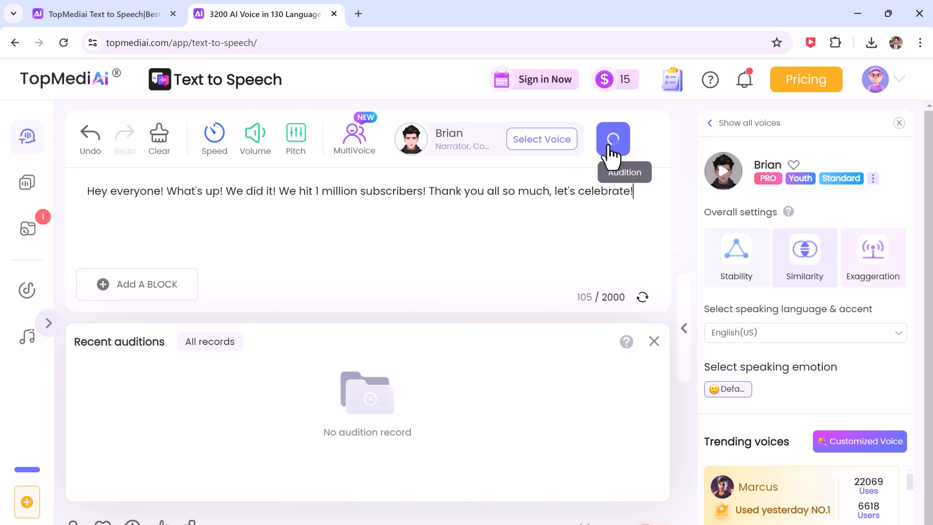
click(613, 138)
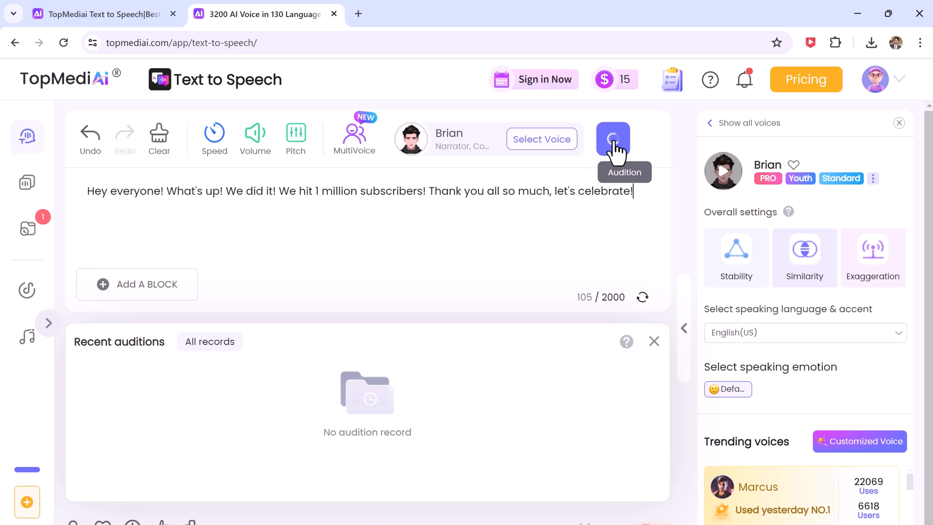
click(613, 138)
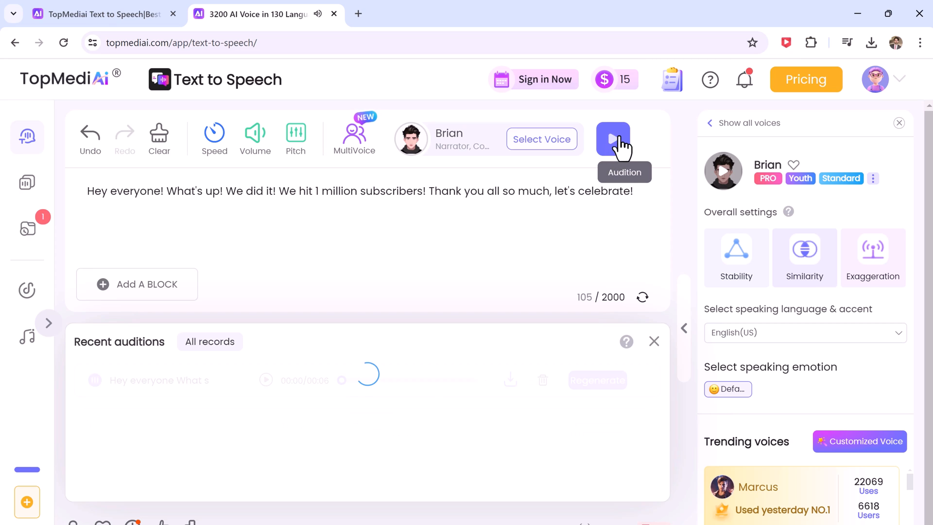
click(613, 138)
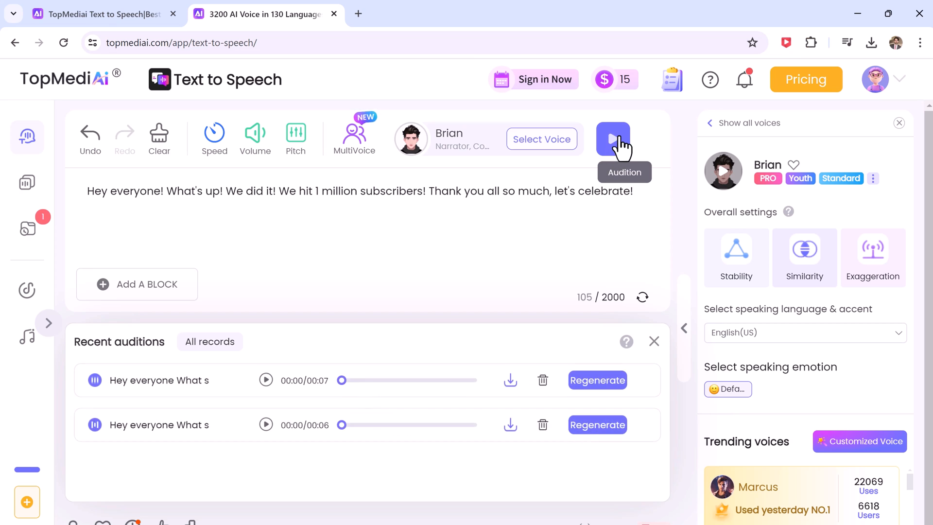
click(265, 380)
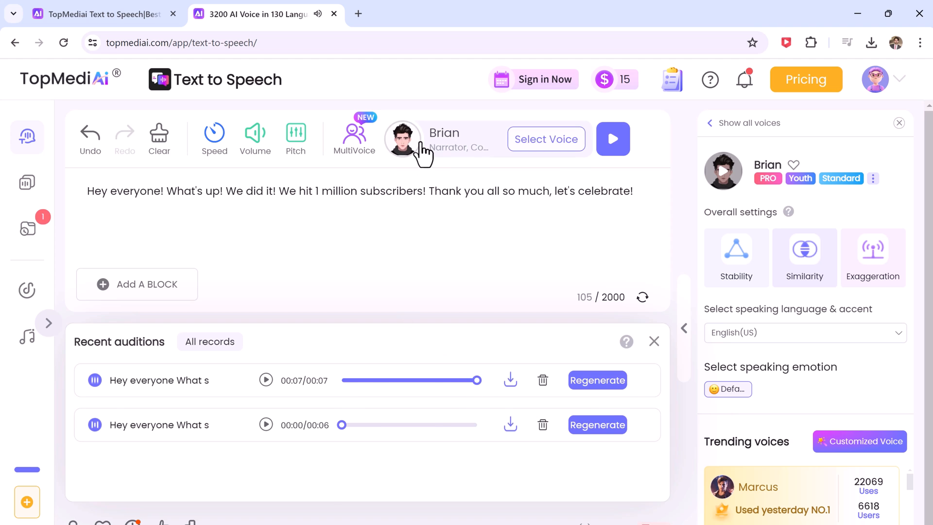
Step: Switch the voice to Donald Trump, generate his audition and play it
click(545, 139)
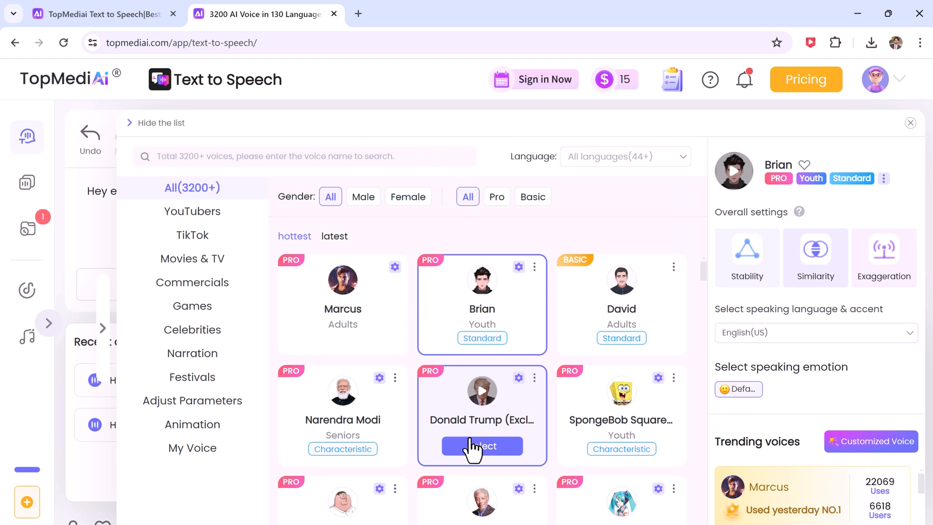
click(482, 445)
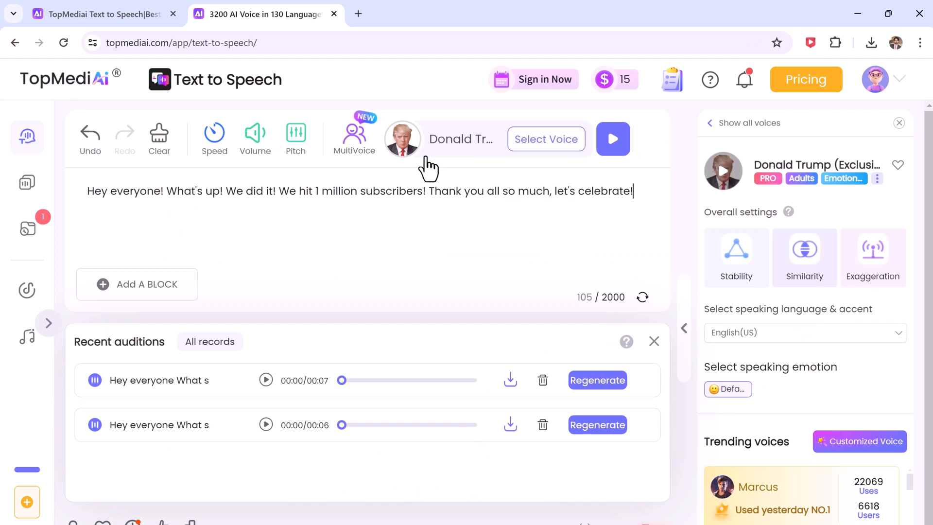
click(613, 139)
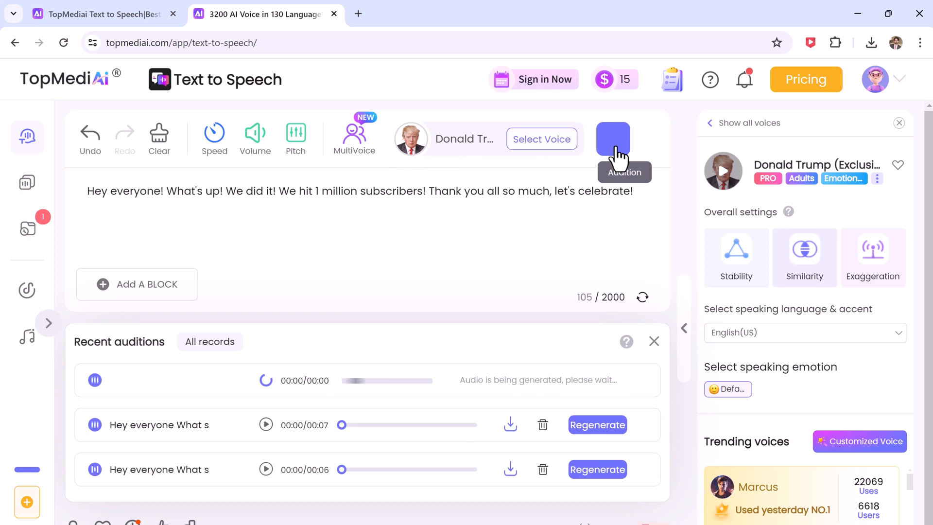
click(613, 139)
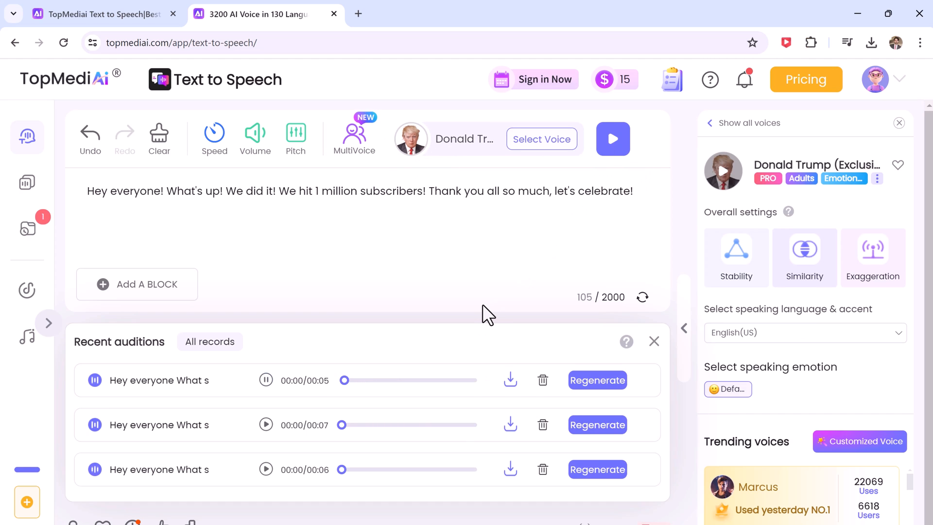
click(265, 379)
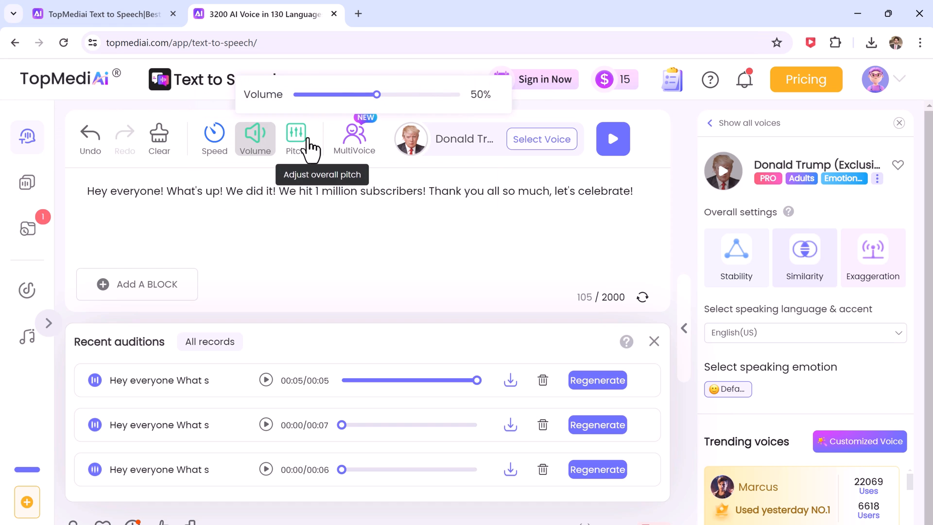
Step: Open the Voice Cloning page from the left sidebar
click(296, 138)
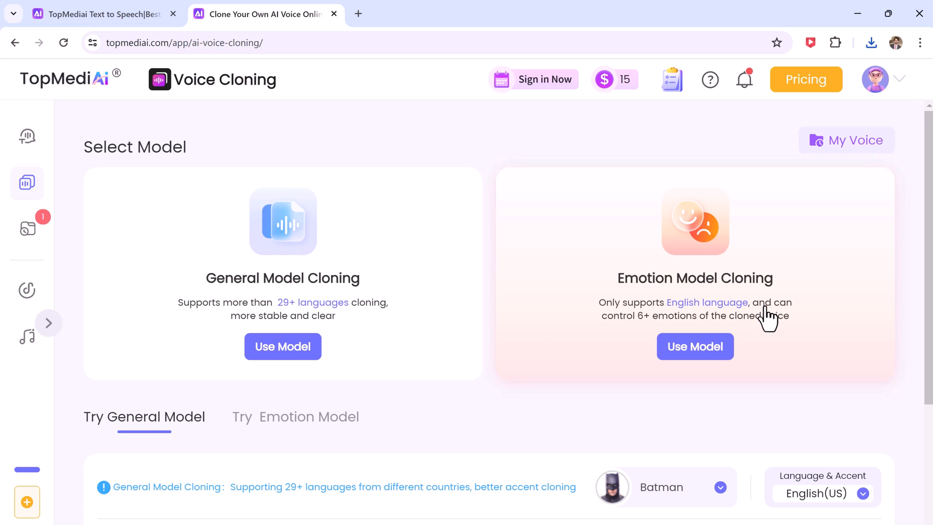
Step: Scroll down to the 'Choose the cloning method that suits you' section
scroll(down, 3)
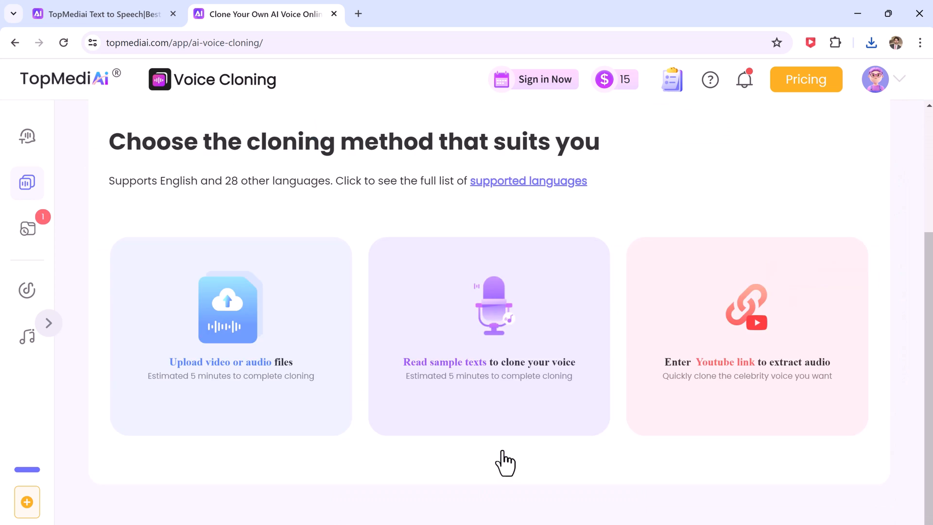
mouse_move(593, 397)
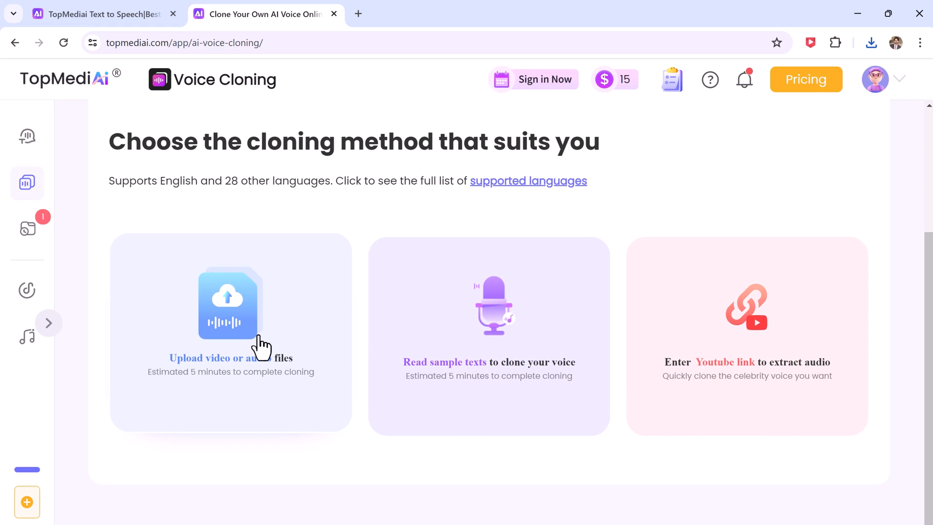
Step: Upload the drfone short.mp4 sample, preview it, and clone it as Voice1
click(230, 305)
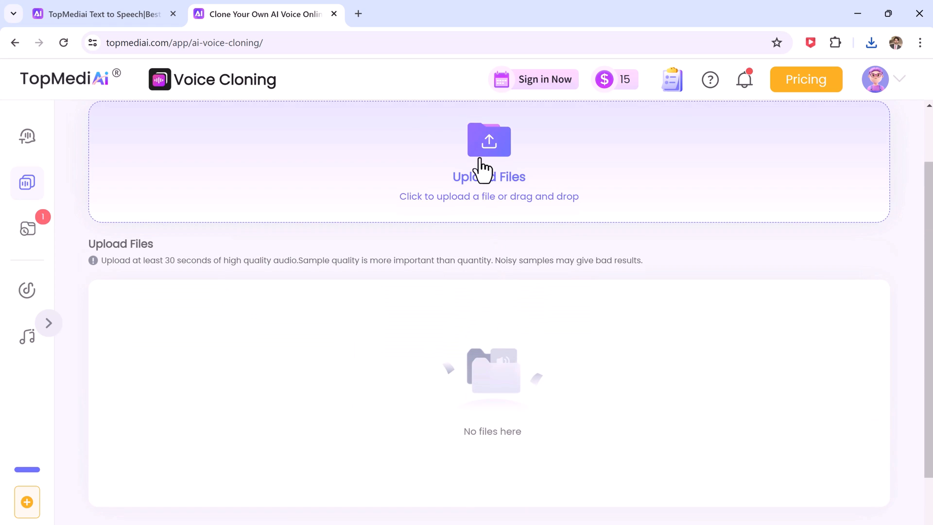
click(488, 140)
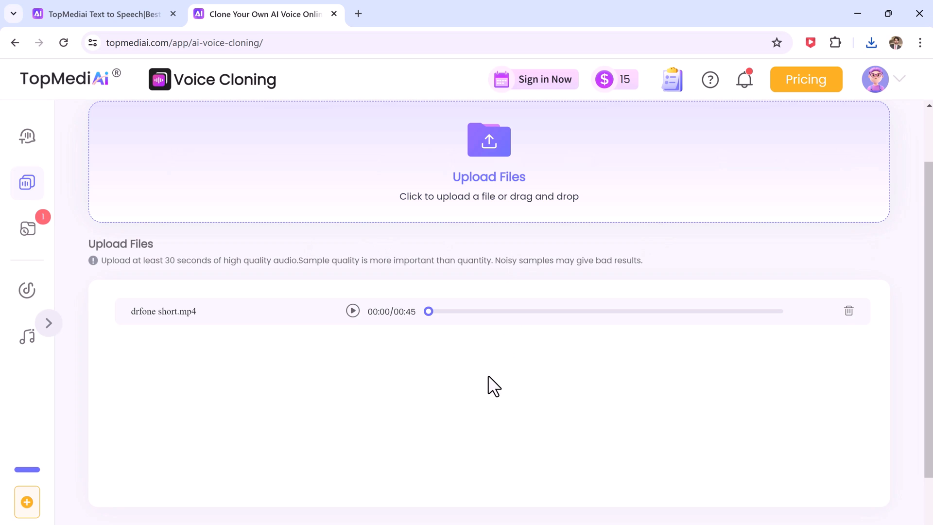
scroll(down, 3)
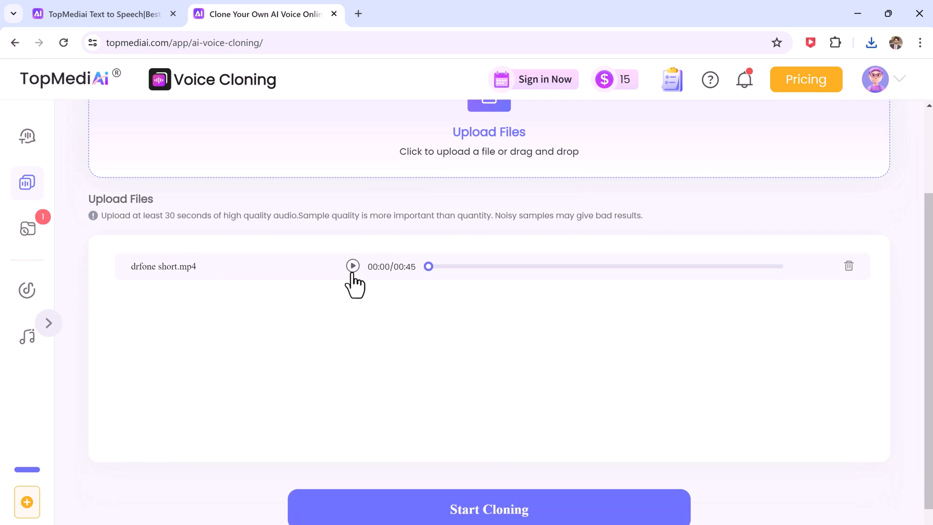
click(353, 266)
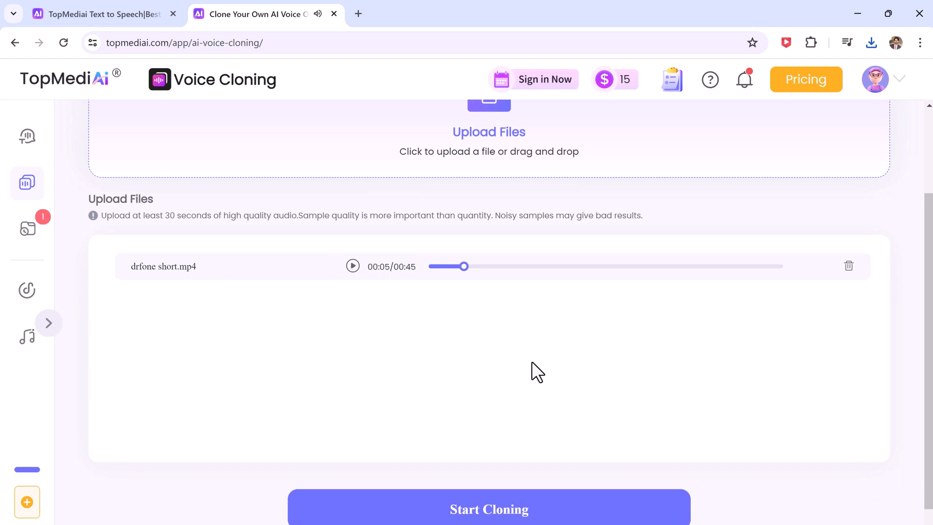
click(489, 508)
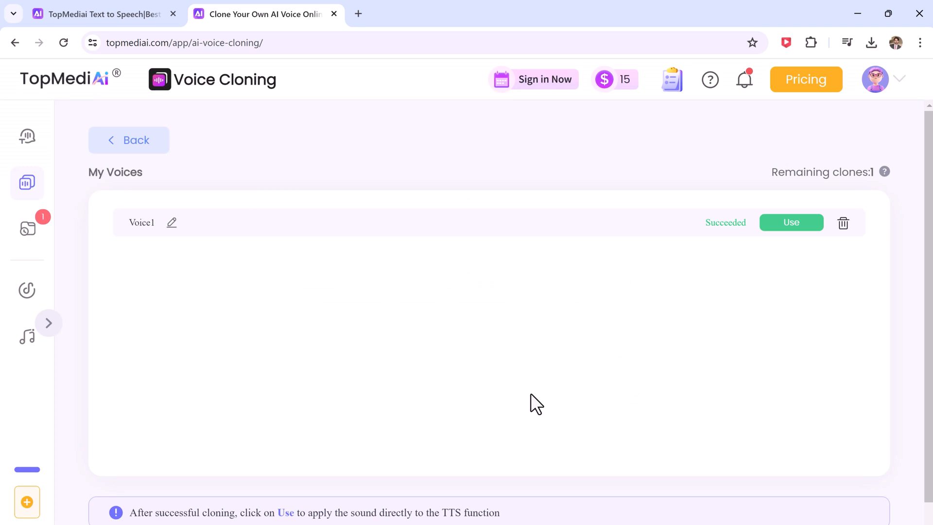
Step: Apply Voice1, enter the 1 million subscribers script, and play its 7-second audition
click(792, 222)
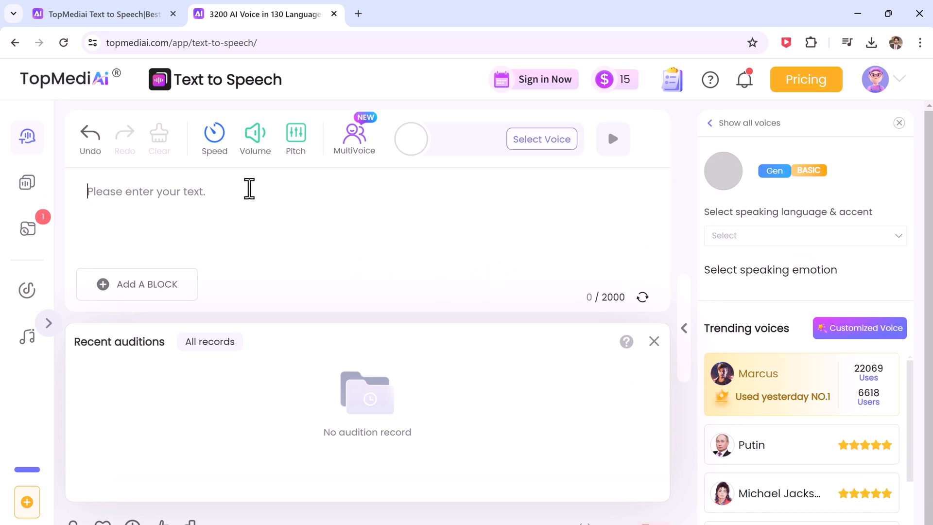
text(Hey everyone! What's up! We did it! We hit 1 million subscribers! Thank you all so much, let's celebrate!)
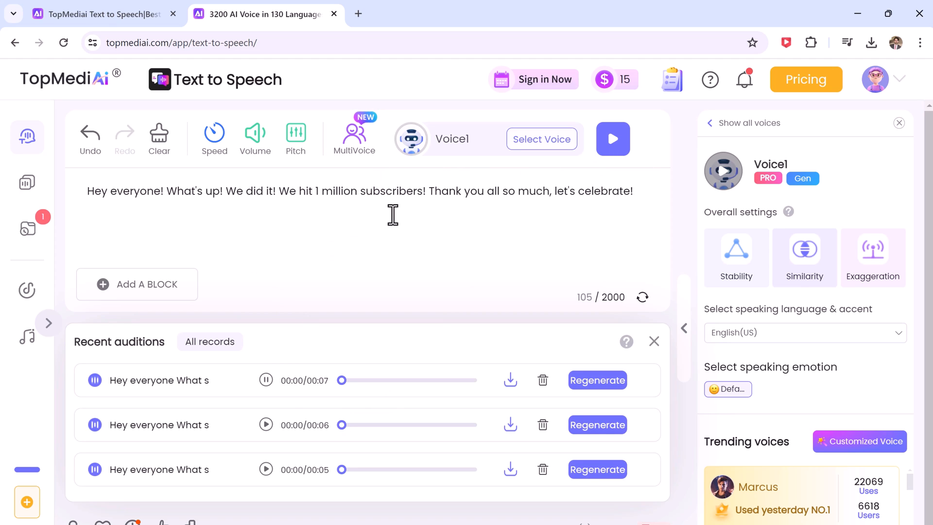
click(265, 380)
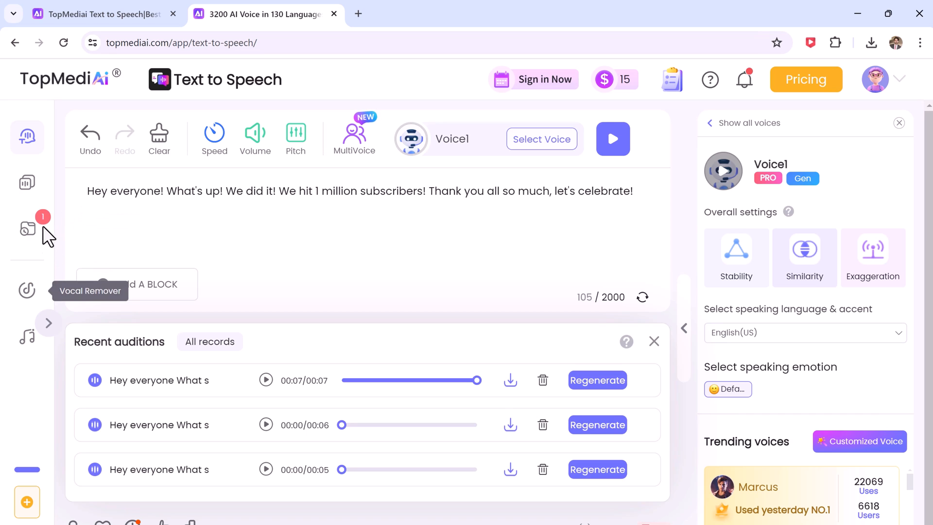
click(26, 229)
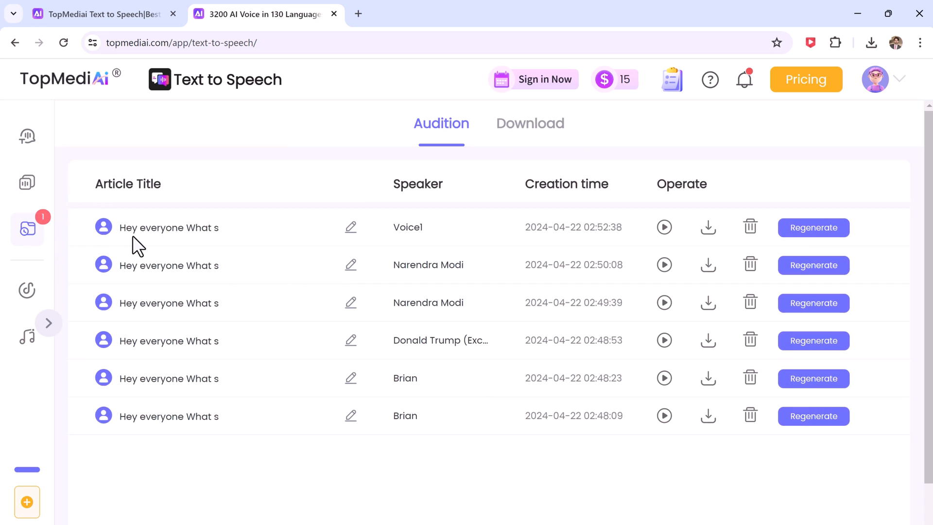
mouse_move(27, 290)
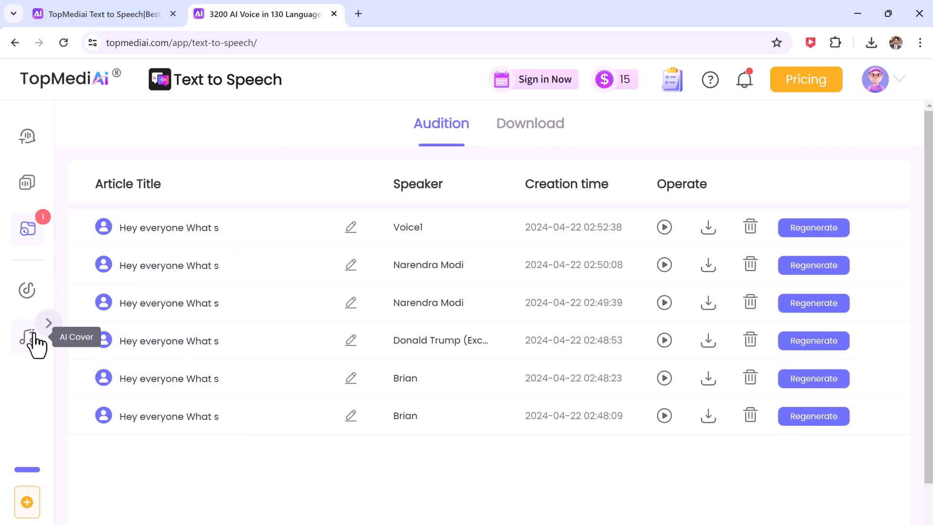
click(27, 135)
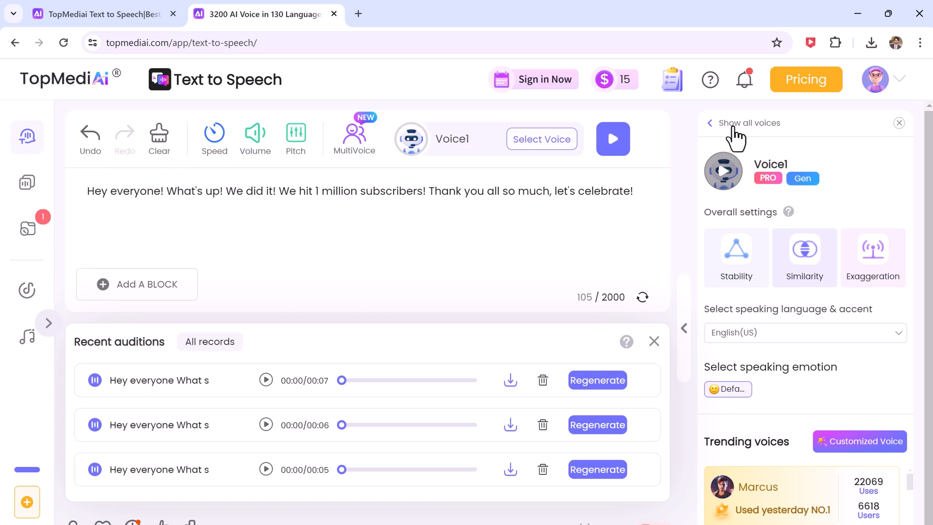
Step: Choose Mason from the Commercials voices and start generating an audition
click(748, 122)
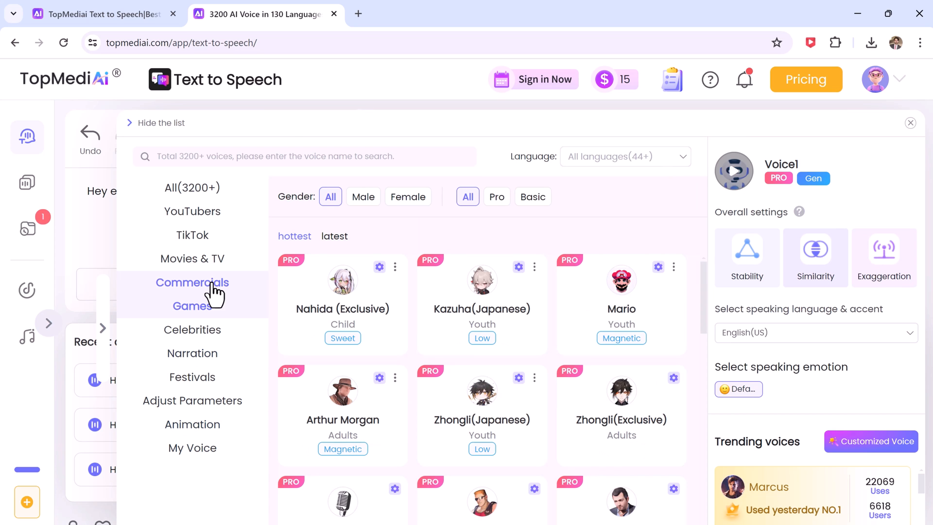
click(191, 282)
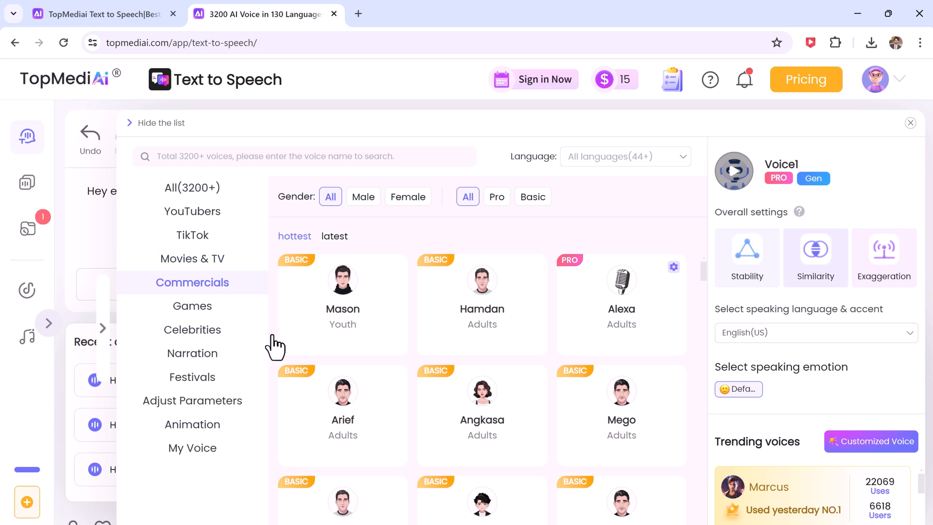
click(192, 353)
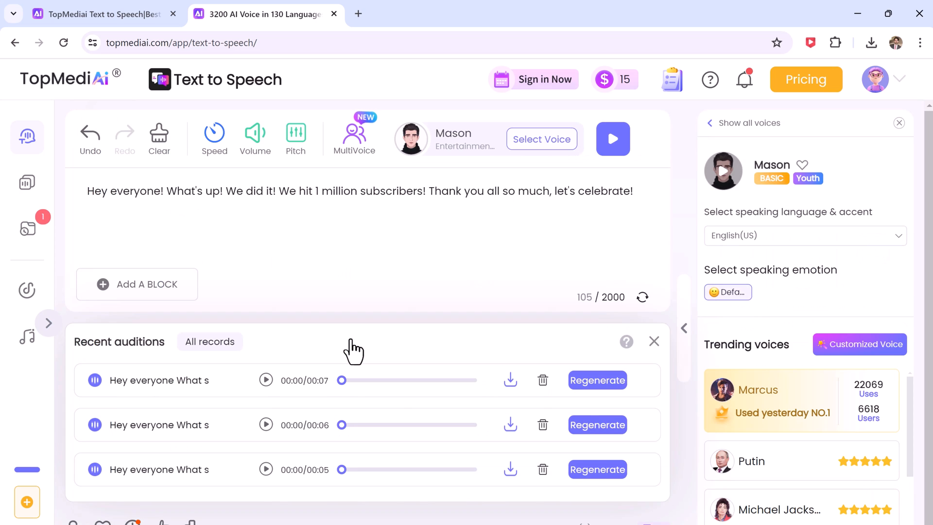
click(612, 138)
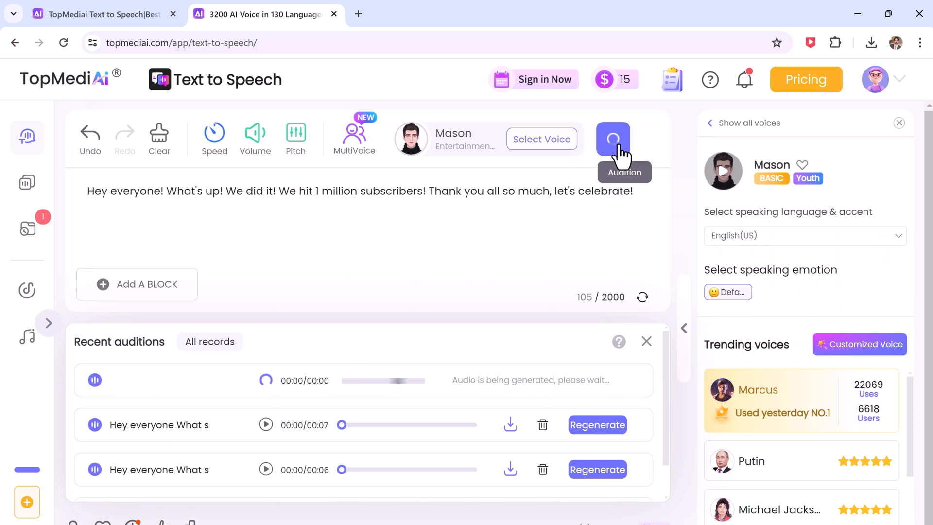